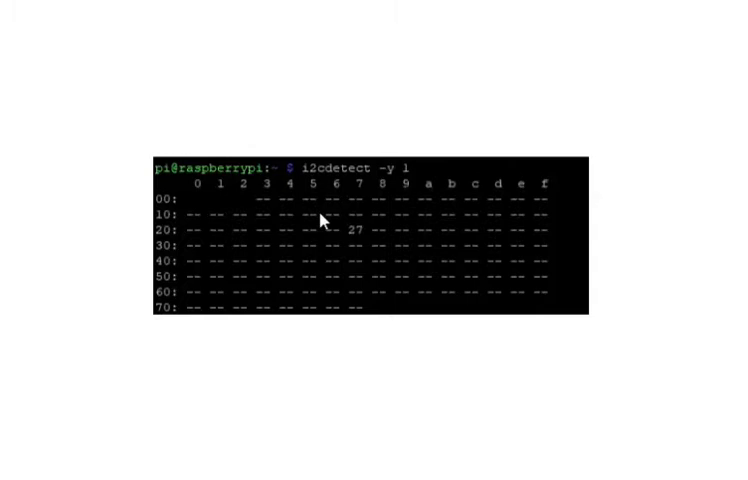
mouse_move(344, 236)
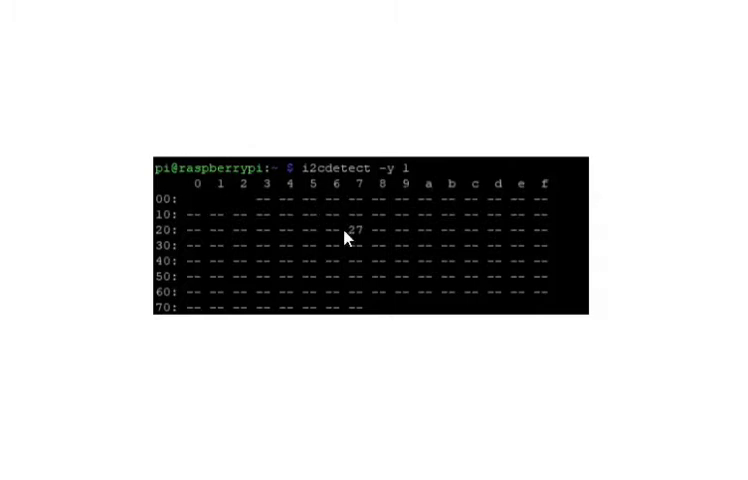
mouse_move(348, 244)
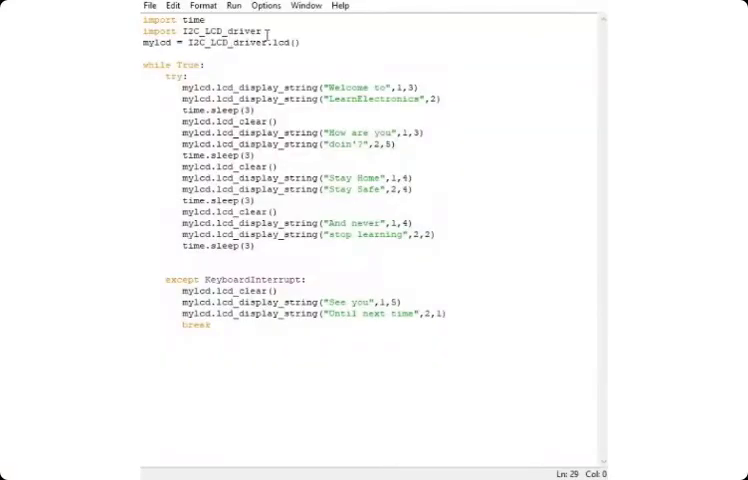
Step: Add the KeyboardInterrupt handler that clears the LCD, shows the two-line goodbye message and breaks
click(200, 24)
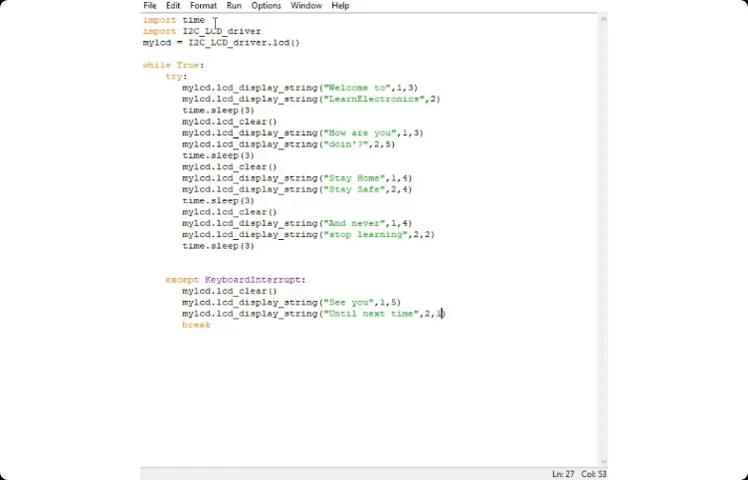
text(1)
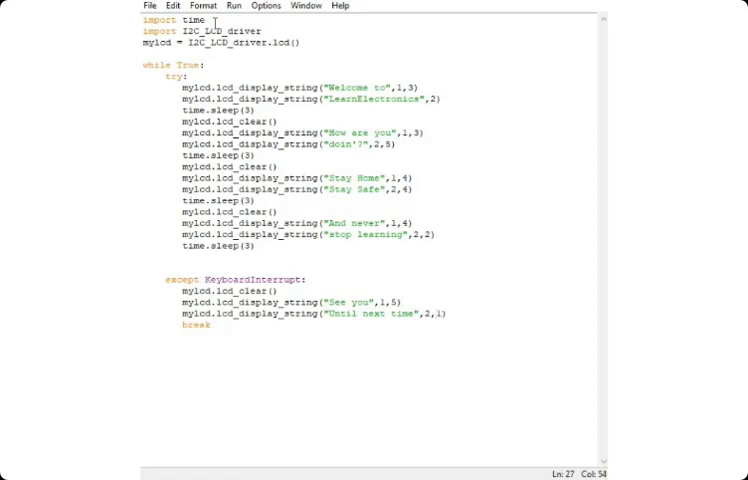